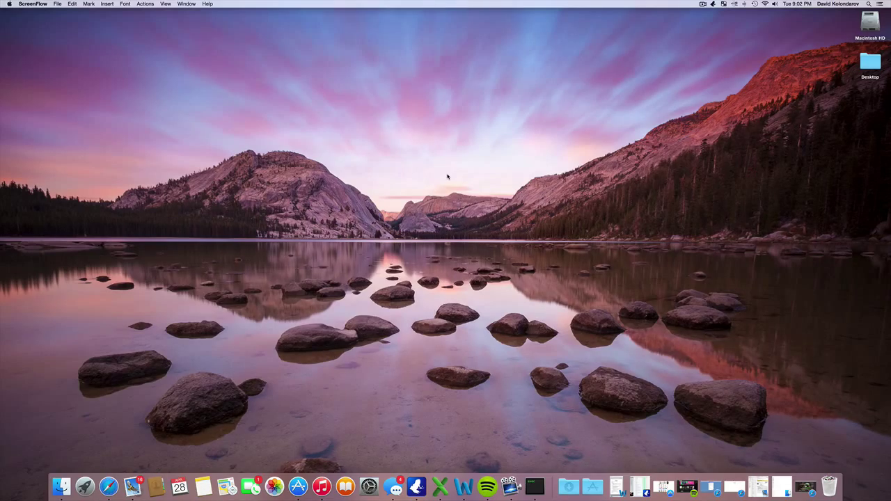
mouse_move(108, 486)
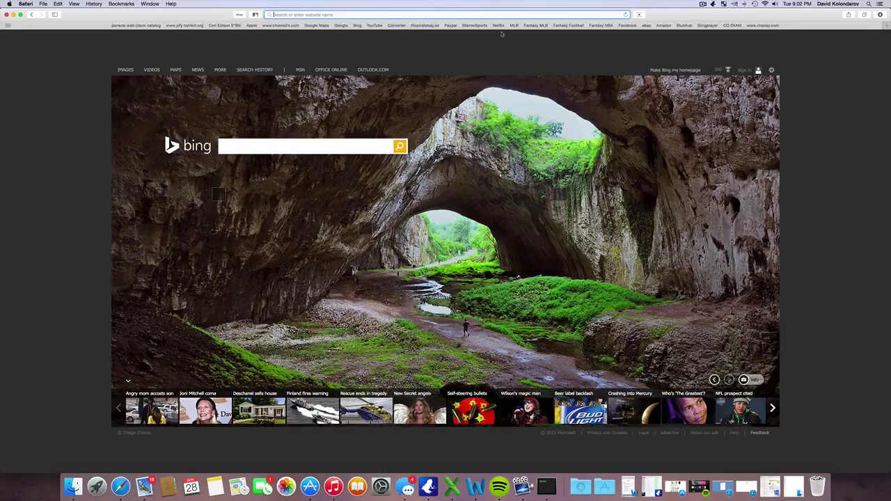
Step: Enter popcorntime.io in Safari's address bar and load the Popcorn Time website
text(pophitz.com)
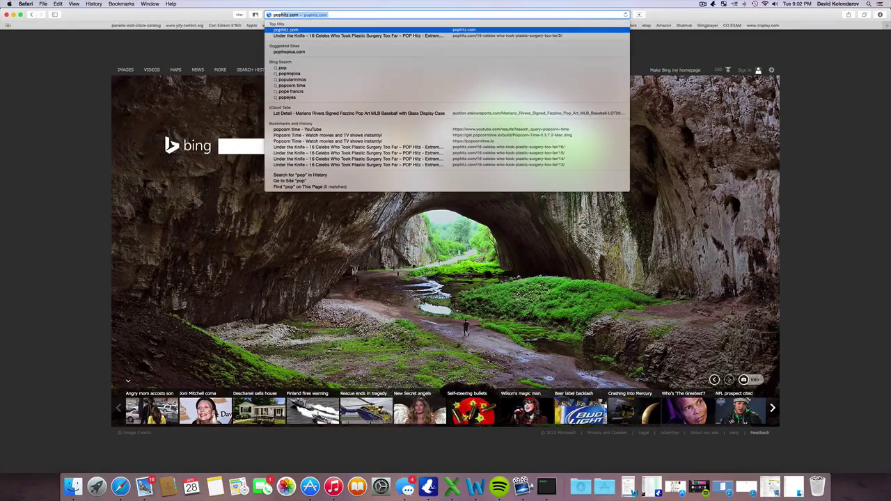
text(popcorntime.io)
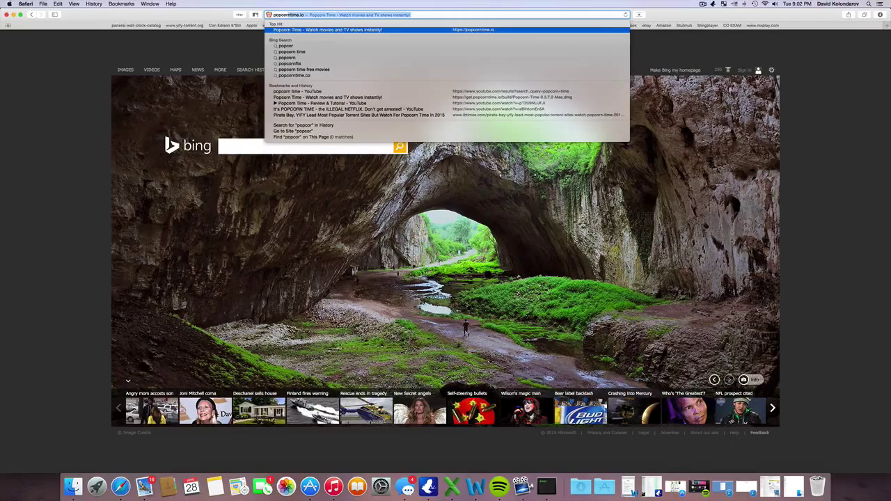
click(327, 29)
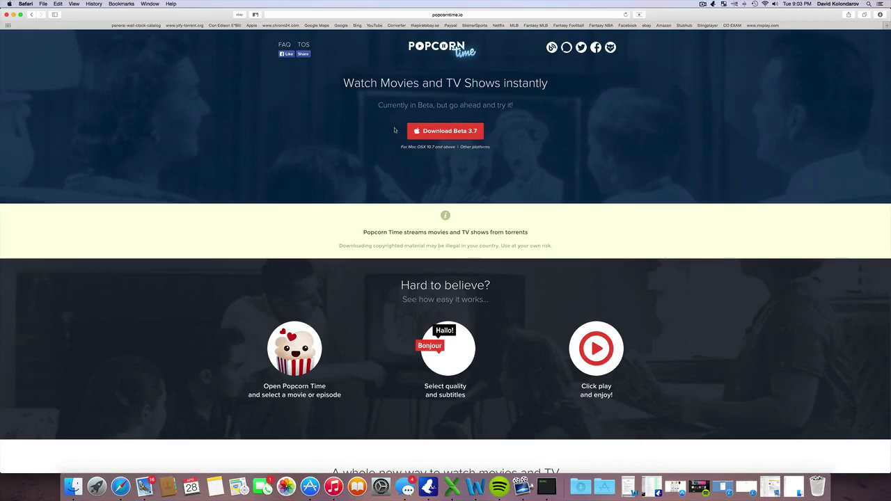
mouse_move(426, 153)
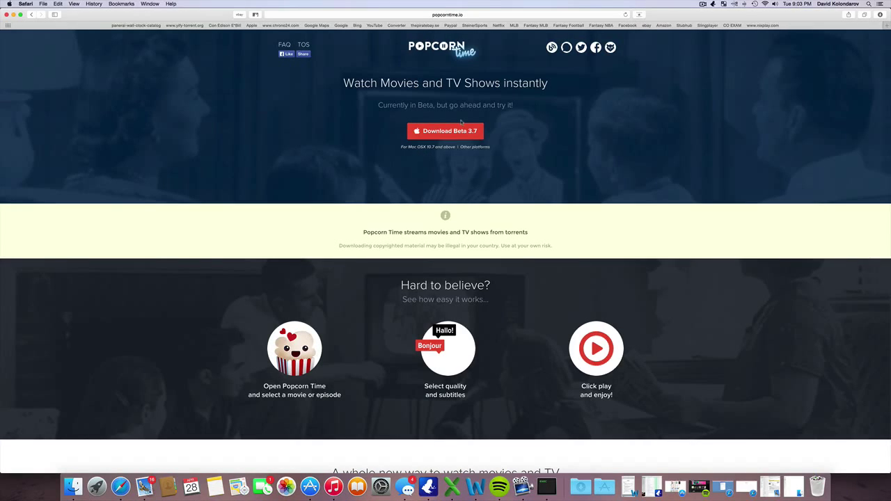
scroll(down, 3)
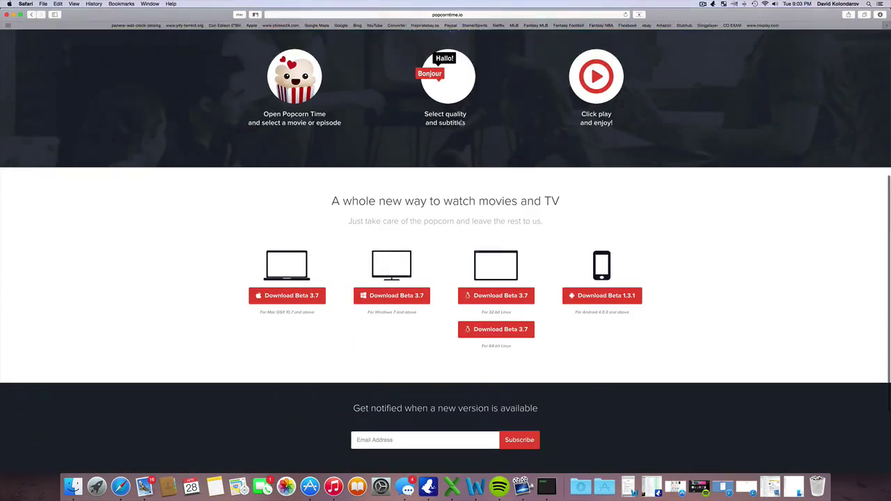
scroll(down, 3)
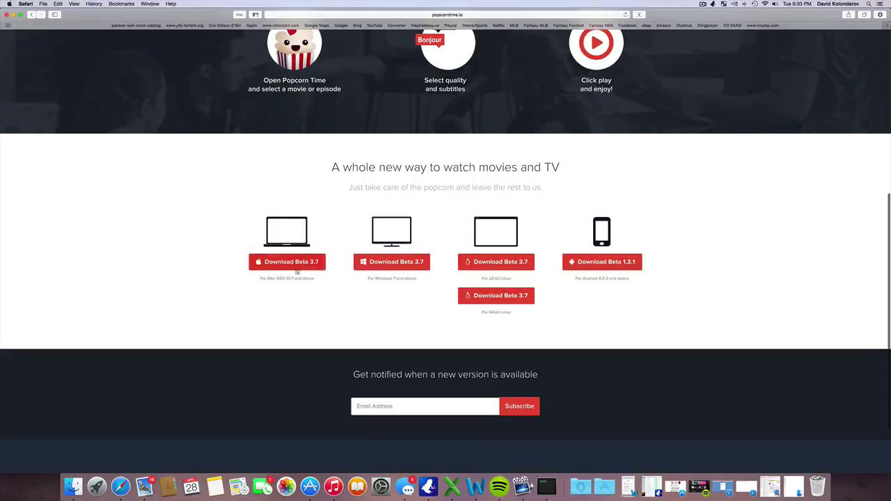
mouse_move(391, 261)
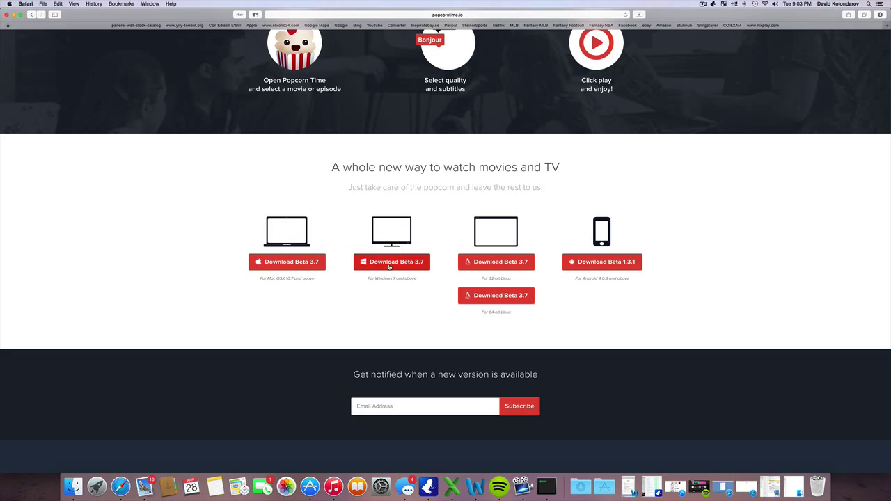
scroll(up, 3)
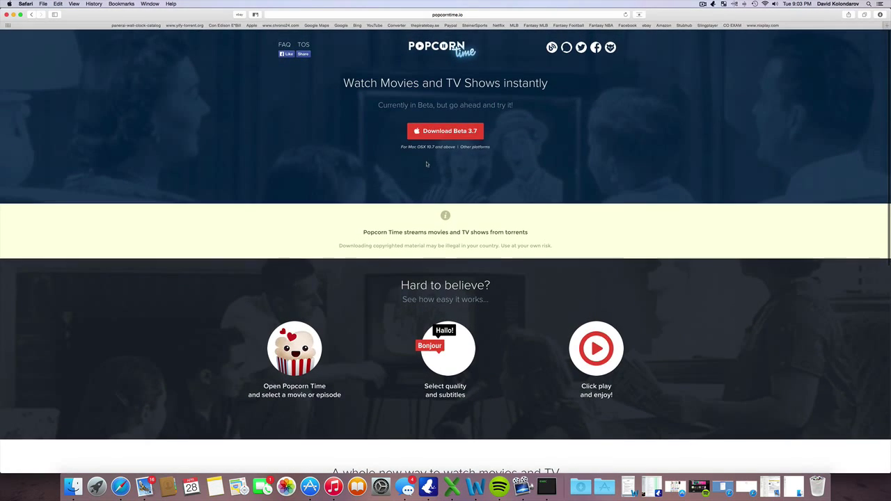
Step: Download Popcorn Time Beta 3.7 for Mac and reach the thank-you page
click(445, 131)
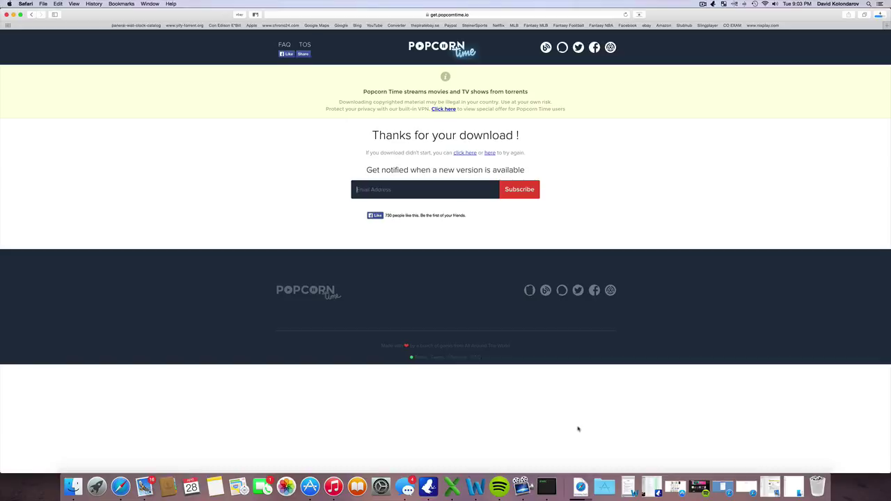
mouse_move(590, 464)
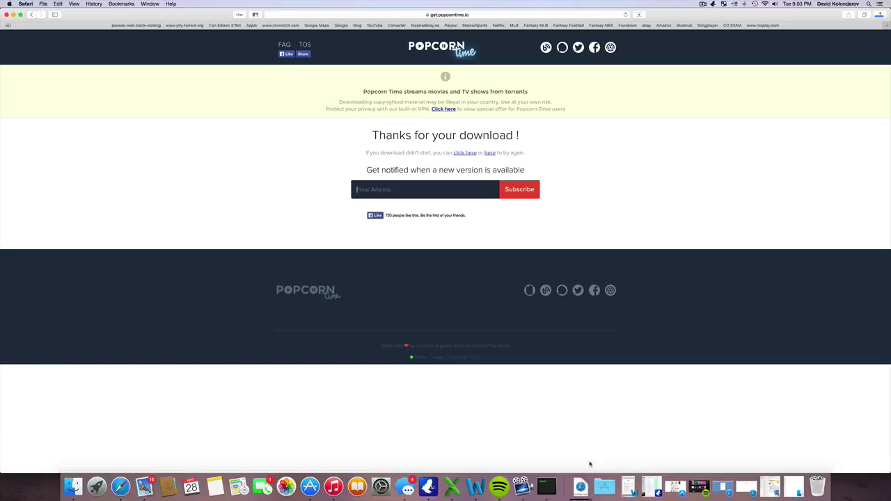
mouse_move(573, 453)
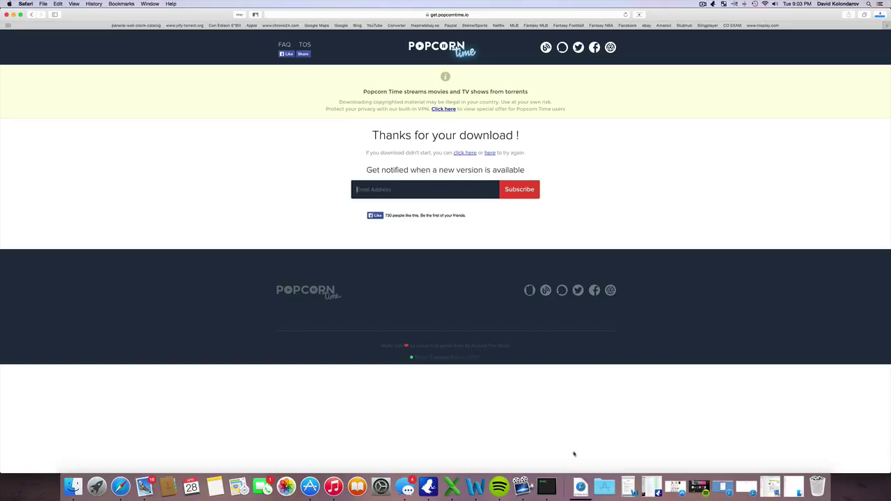
click(578, 486)
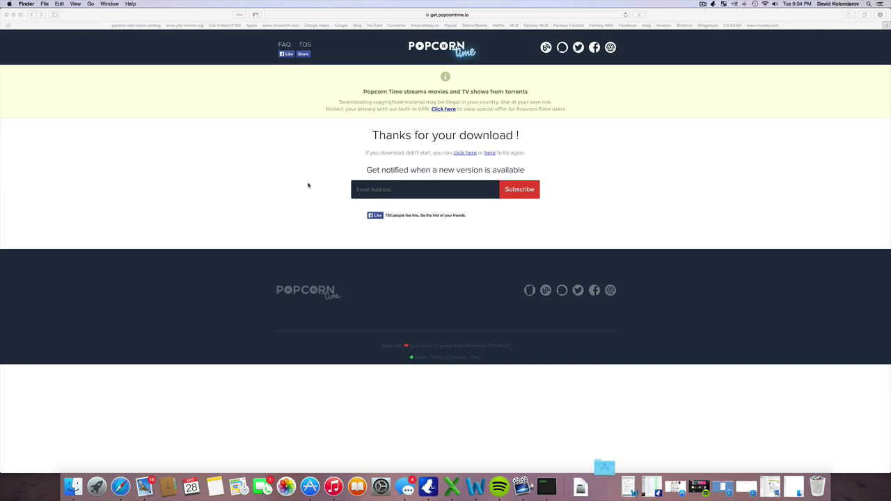
Step: Launch the downloaded Popcorn Time app from the Downloads folder
click(604, 484)
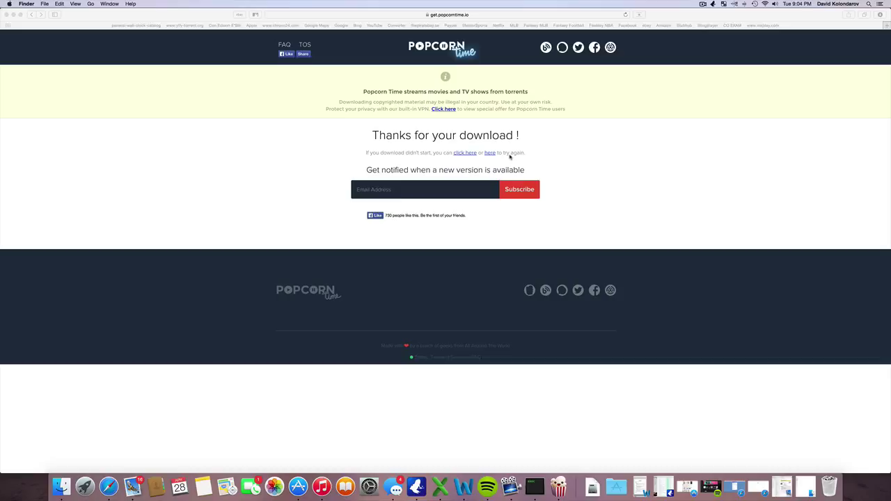
mouse_move(509, 157)
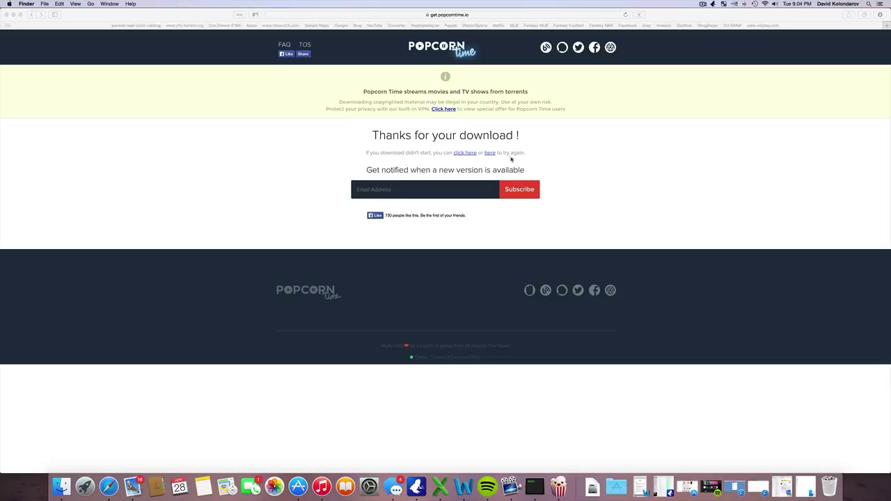
mouse_move(526, 303)
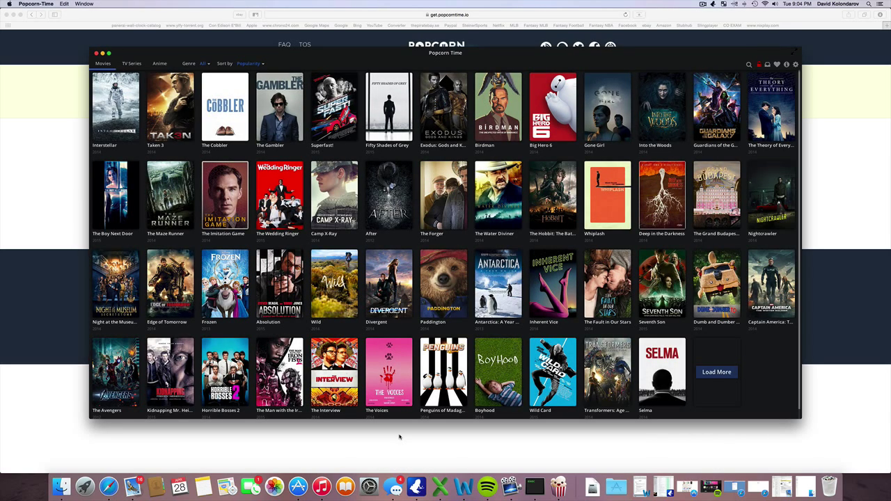
Step: Go to the General pane of Security & Privacy in System Preferences
click(368, 484)
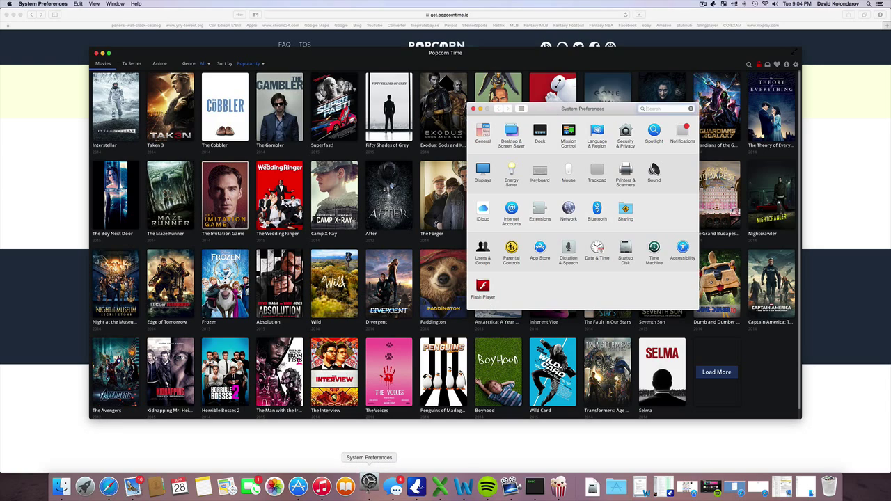
click(666, 109)
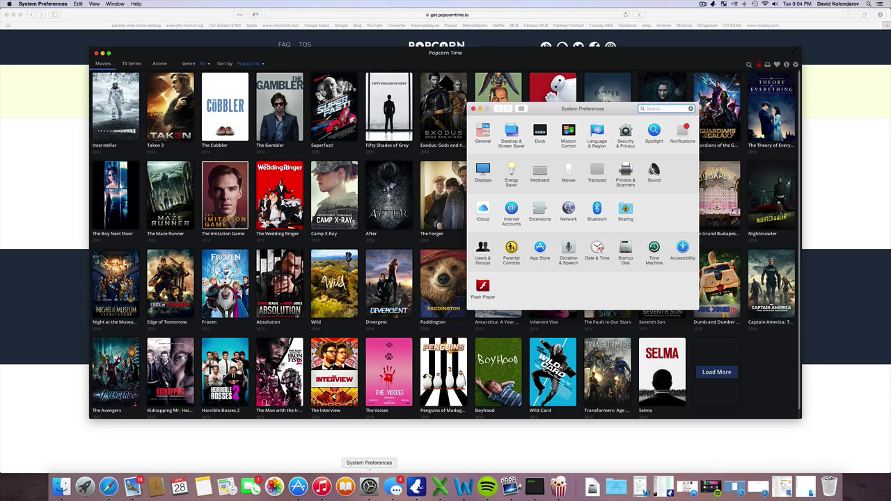
mouse_move(610, 201)
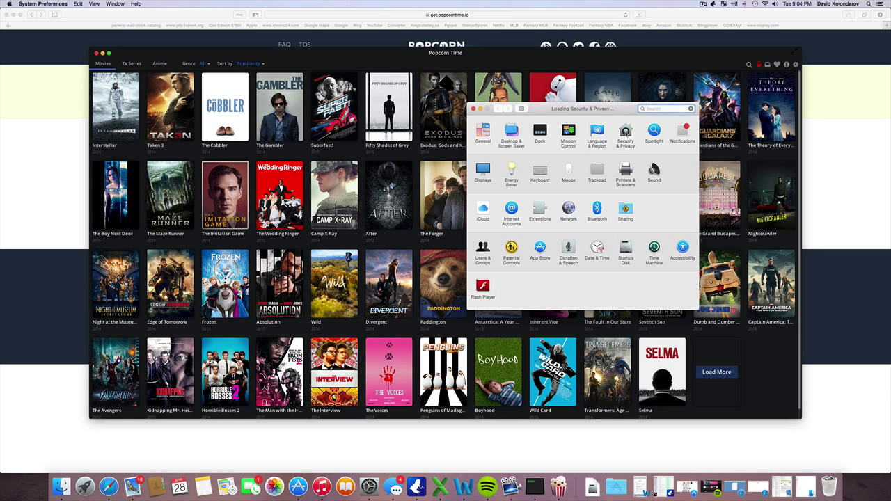
click(625, 132)
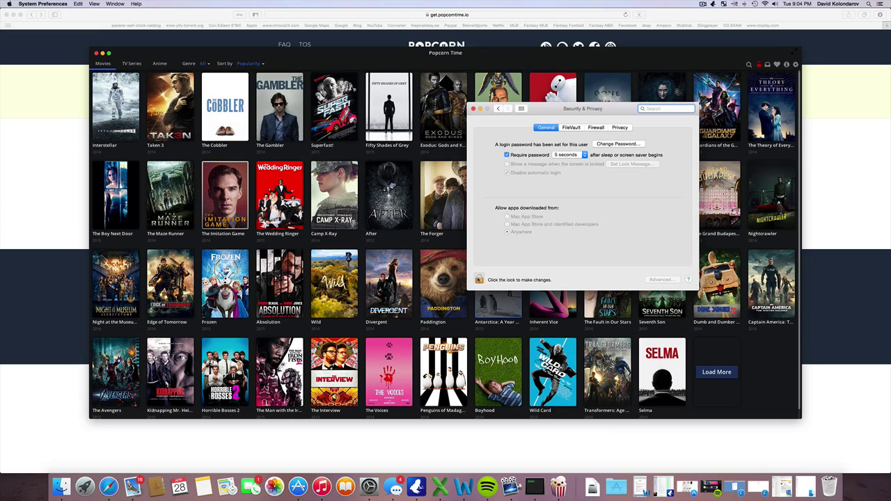
Step: Unlock the security settings with the administrator password, keeping 'Anywhere' allowed
click(479, 278)
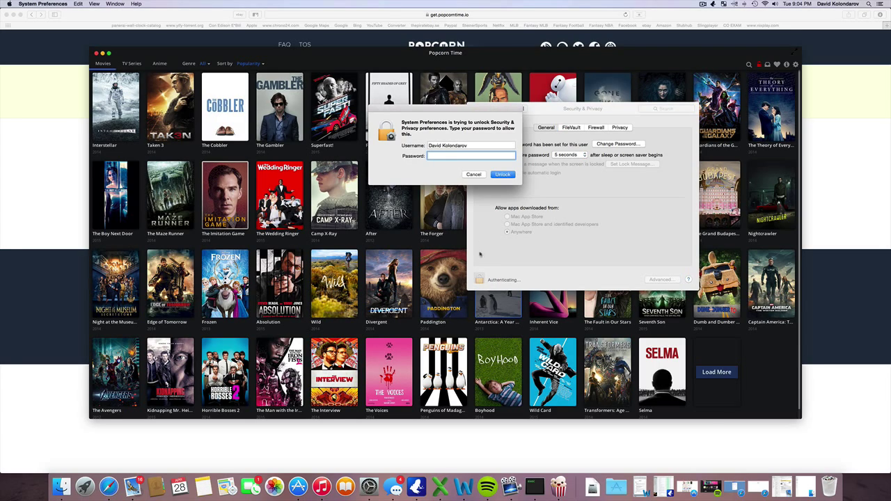
text(•)
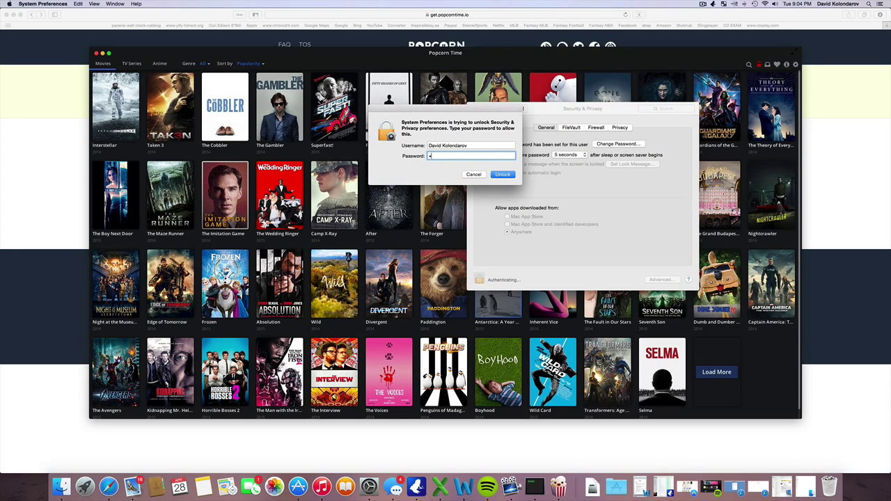
text(password)
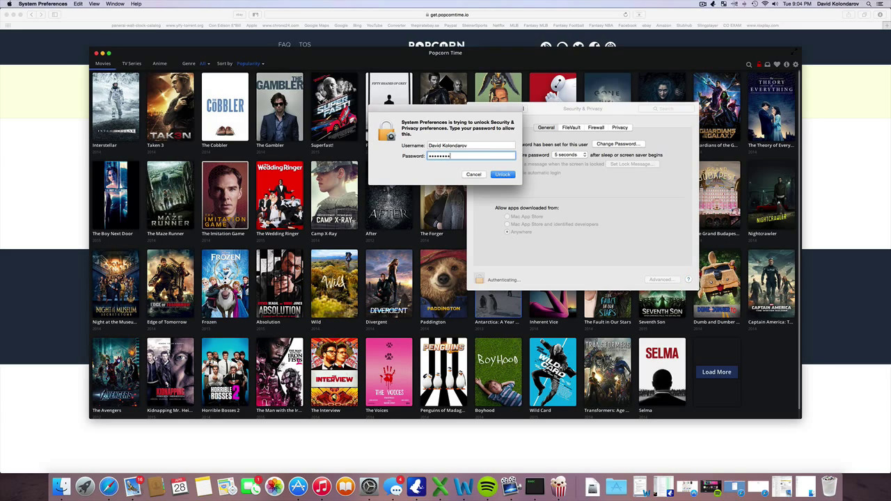
click(502, 174)
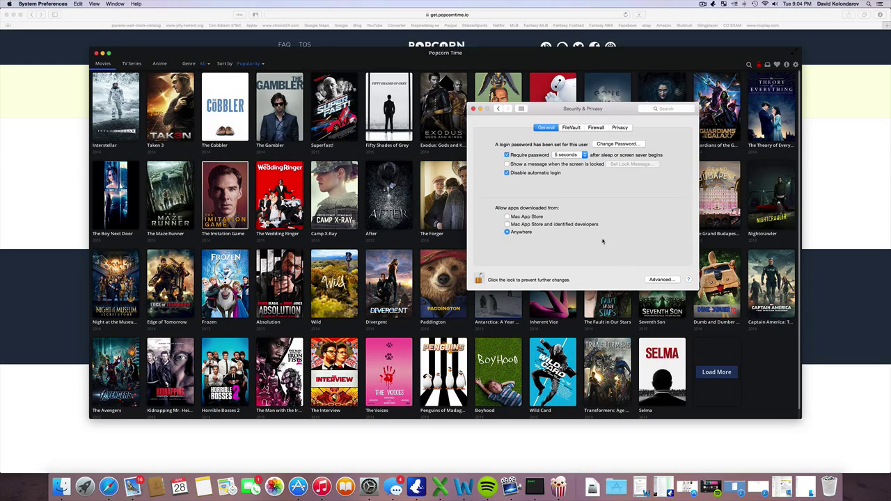
mouse_move(632, 239)
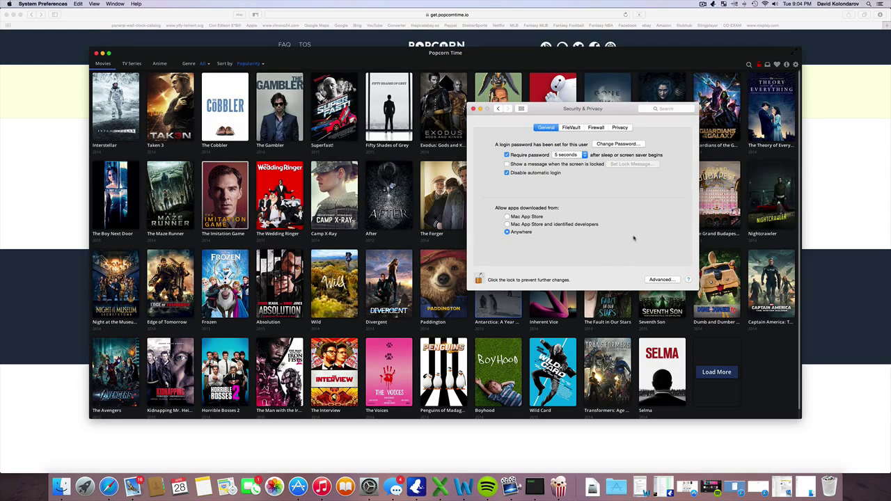
mouse_move(615, 250)
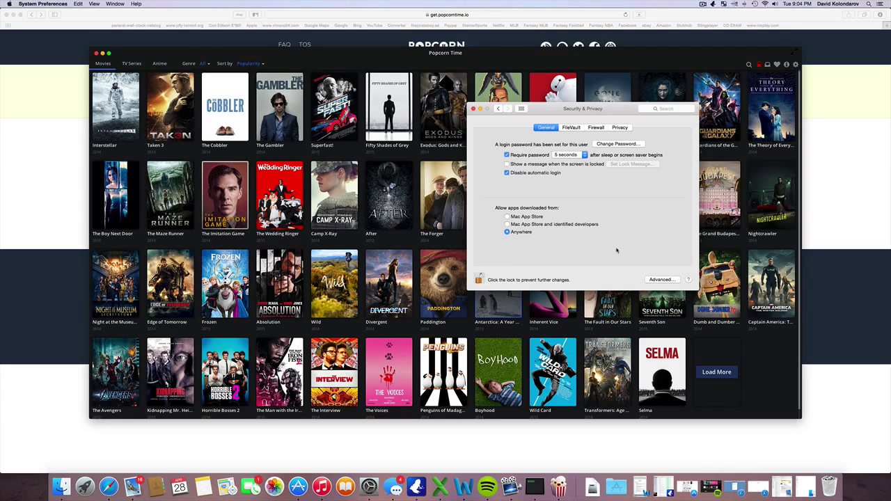
Step: Bring up Popcorn Time's Movies grid, then switch to the TV Series catalogue
click(473, 109)
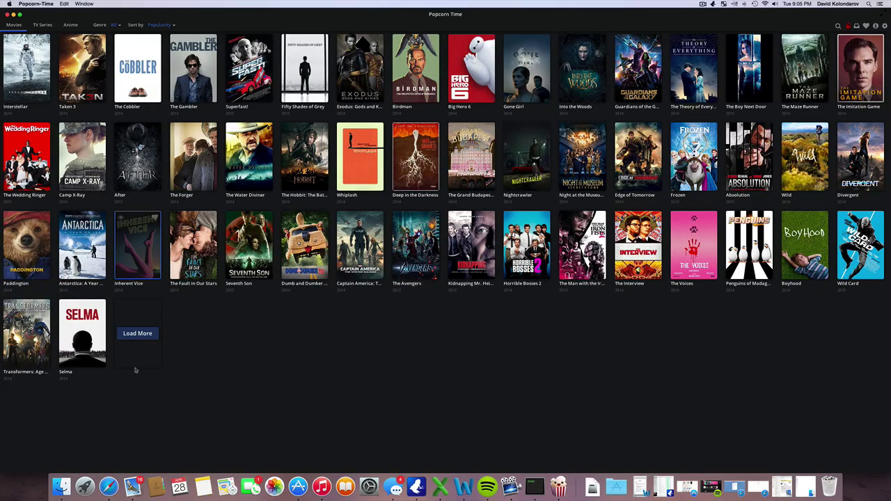
mouse_move(269, 320)
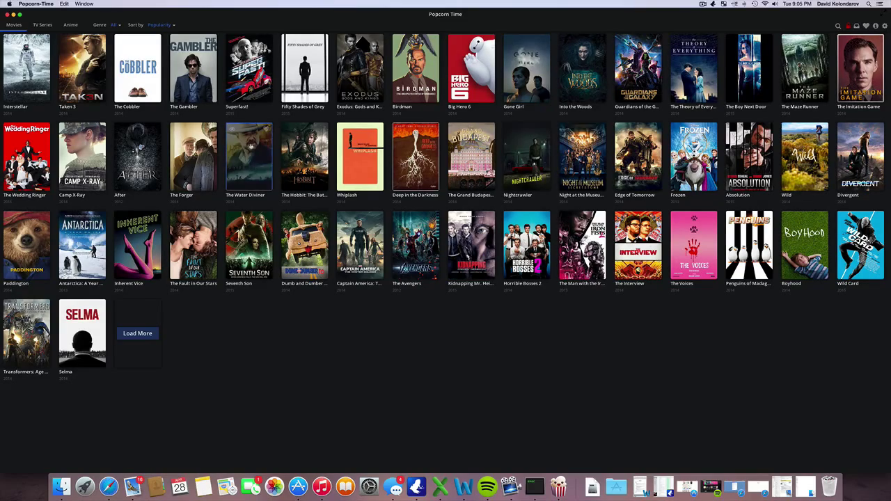
click(42, 25)
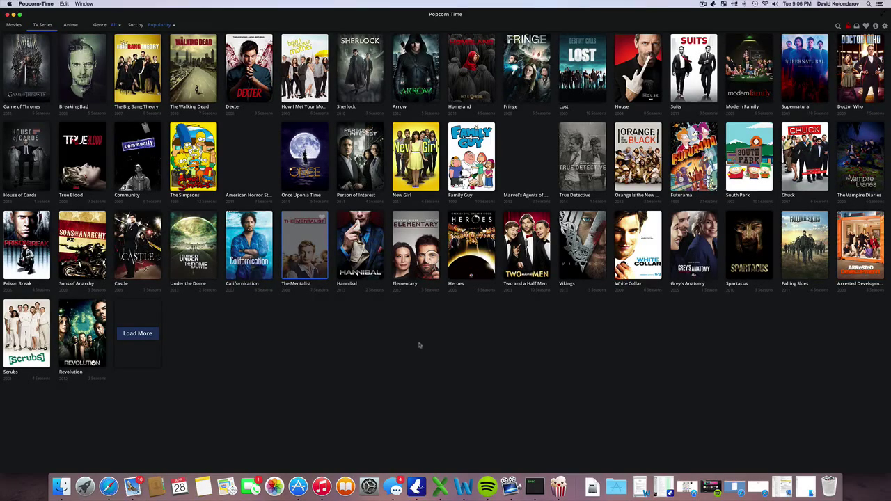
mouse_move(184, 290)
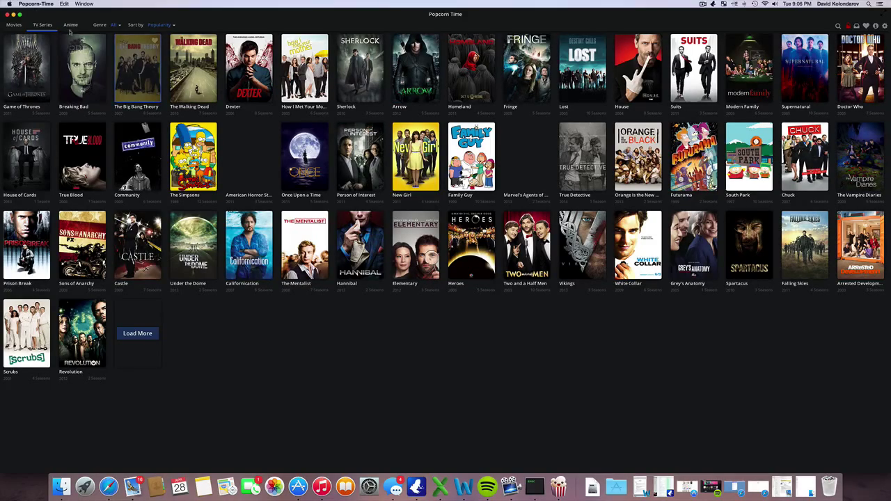
Step: Browse the Anime catalogue, return to TV Series and load more titles
click(69, 25)
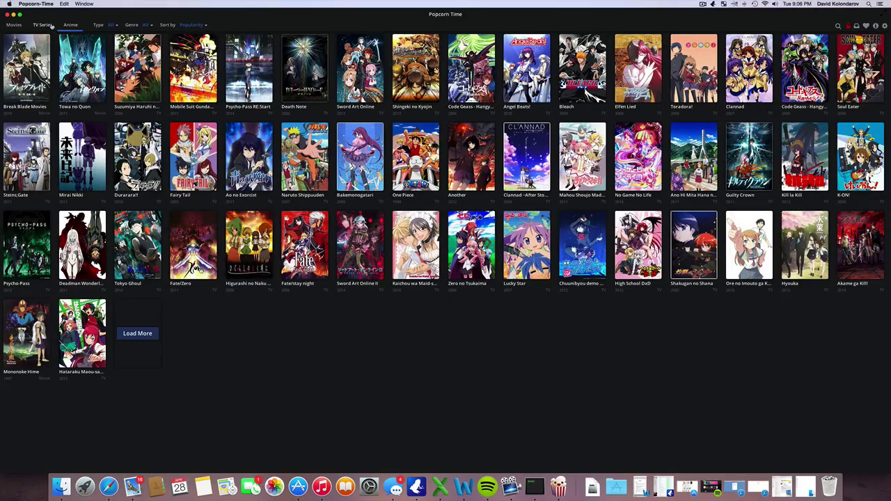
click(14, 25)
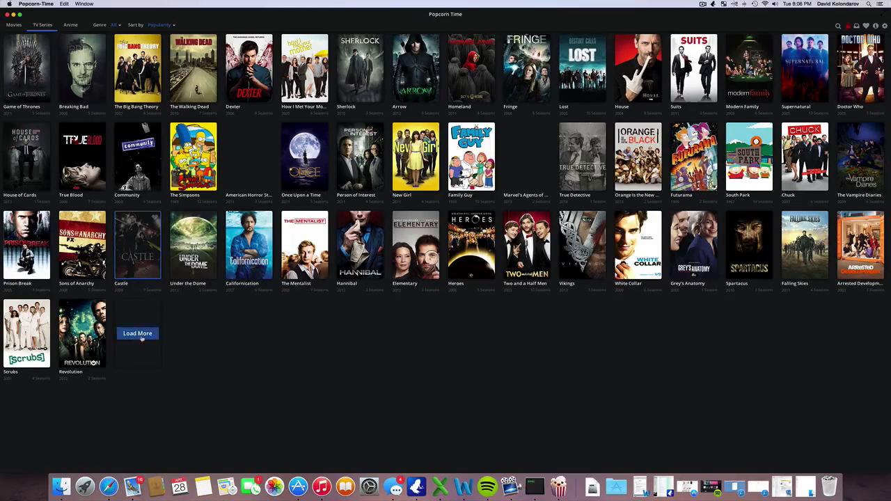
click(137, 333)
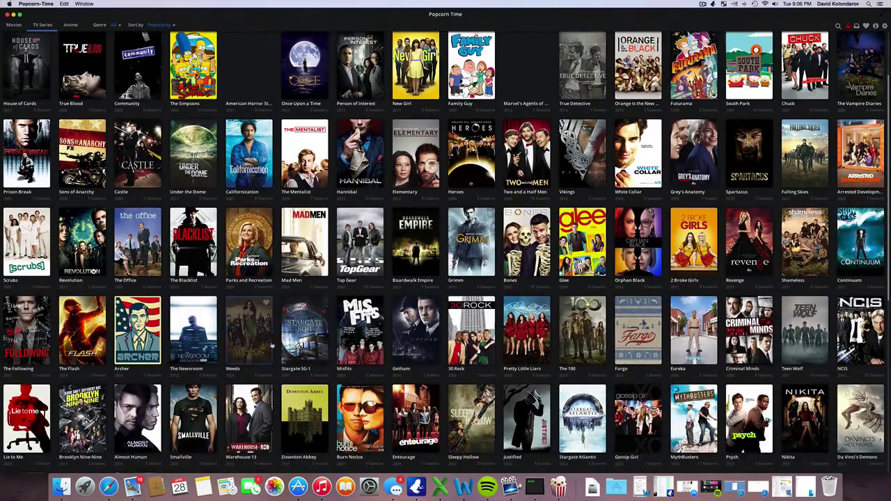
scroll(down, 3)
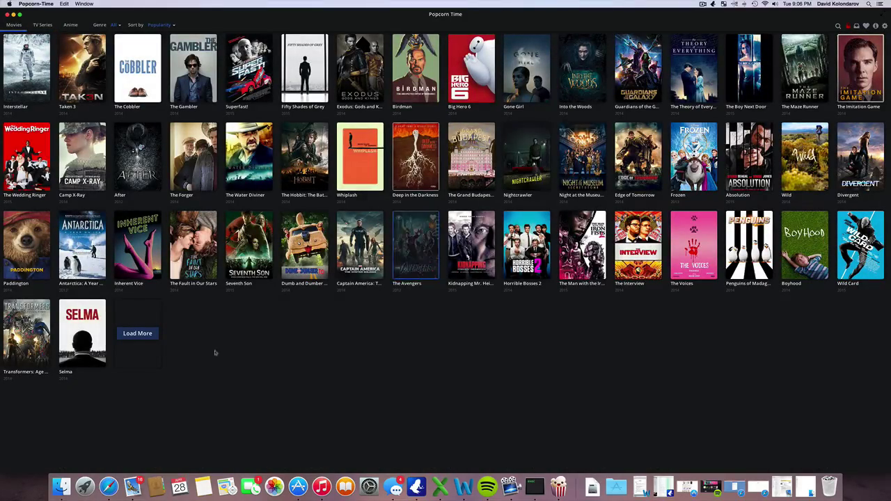
Step: Back on Movies, load more titles and start a search
click(136, 333)
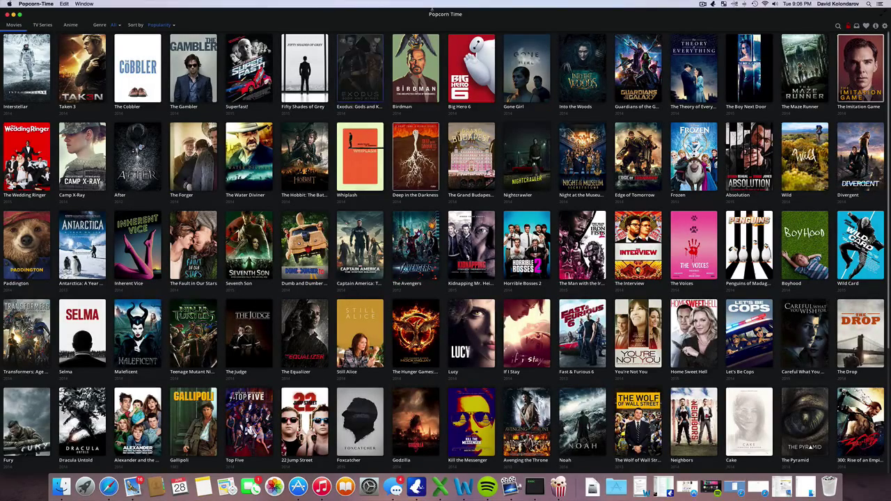
mouse_move(359, 67)
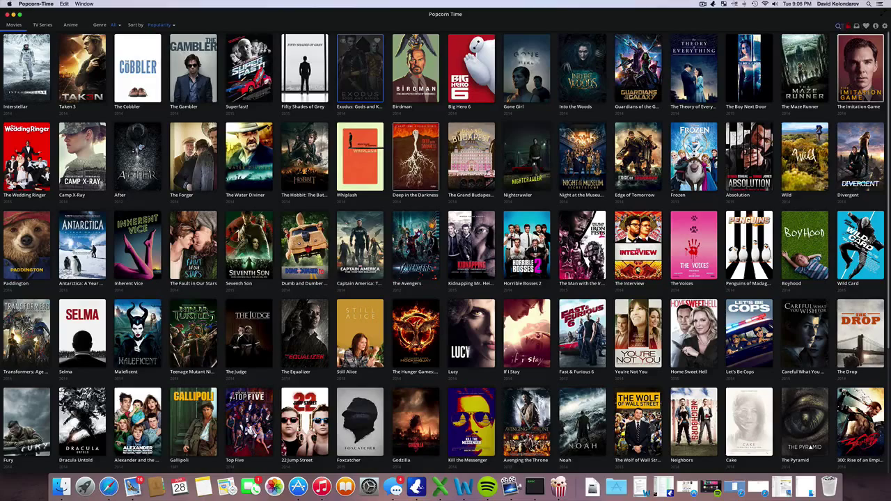
click(832, 25)
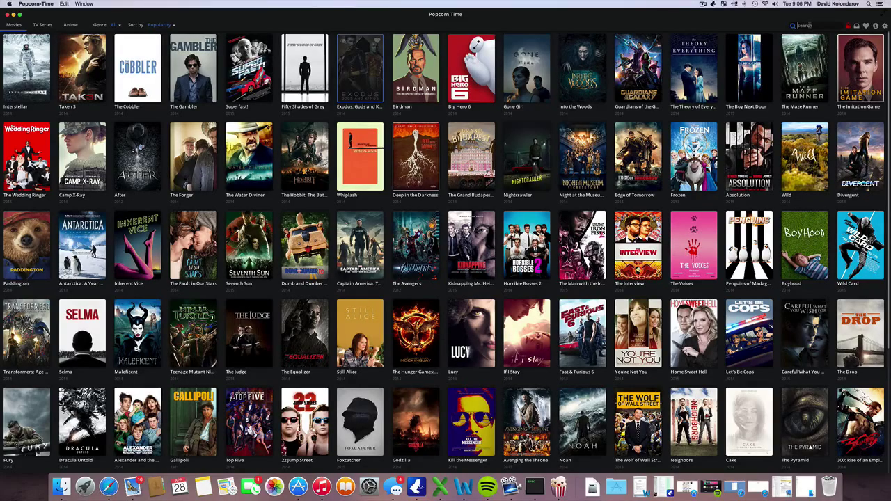
Step: Search for 'dark knight' and open The Dark Knight's details page
text(dark knight)
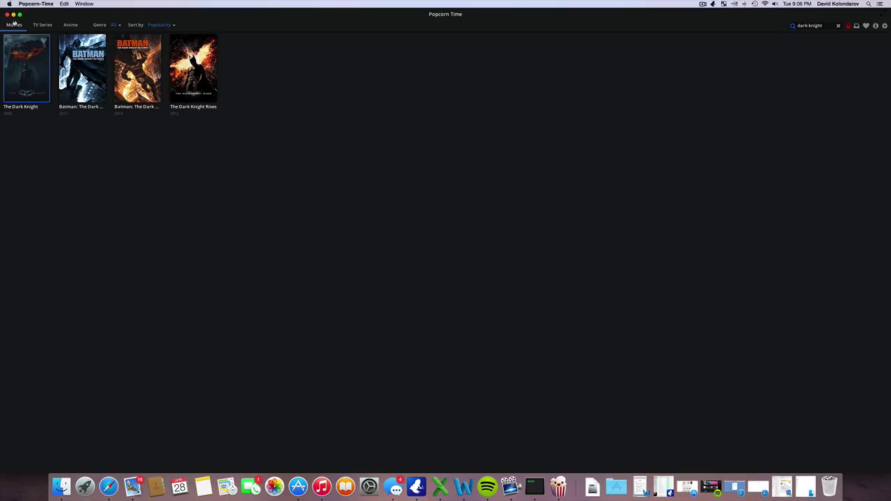
click(26, 67)
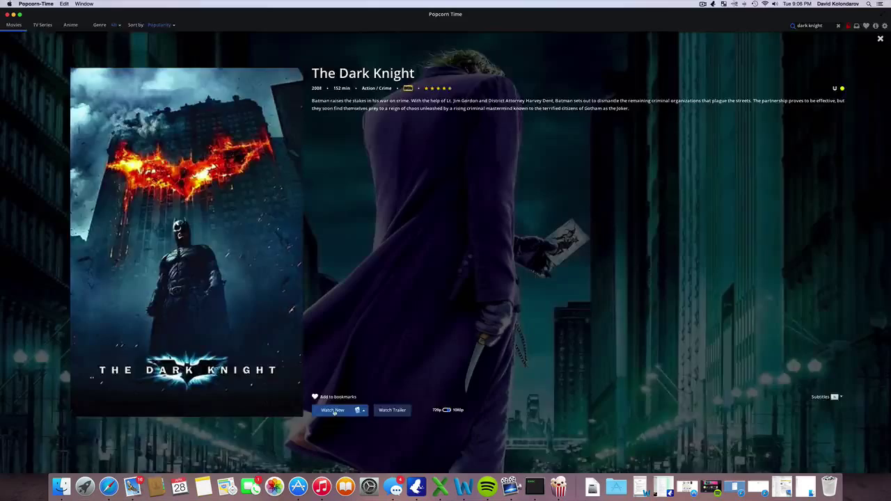
Step: Start streaming The Dark Knight with Watch Now
click(333, 409)
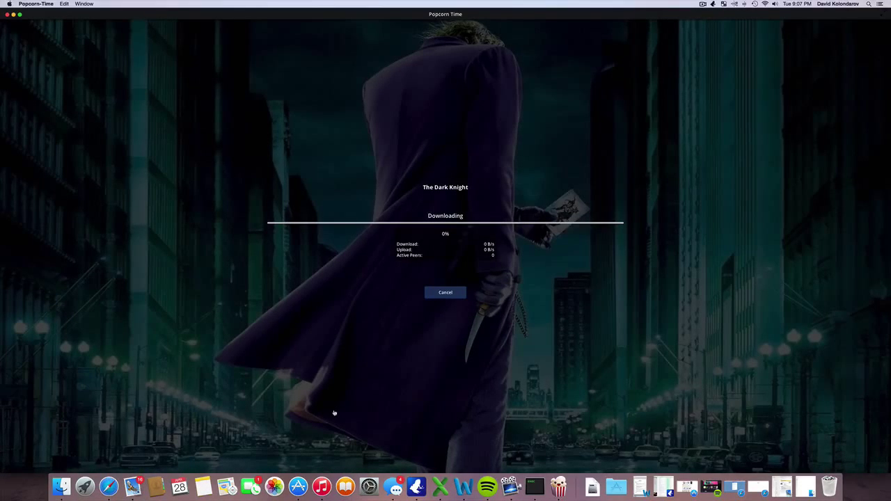
mouse_move(616, 262)
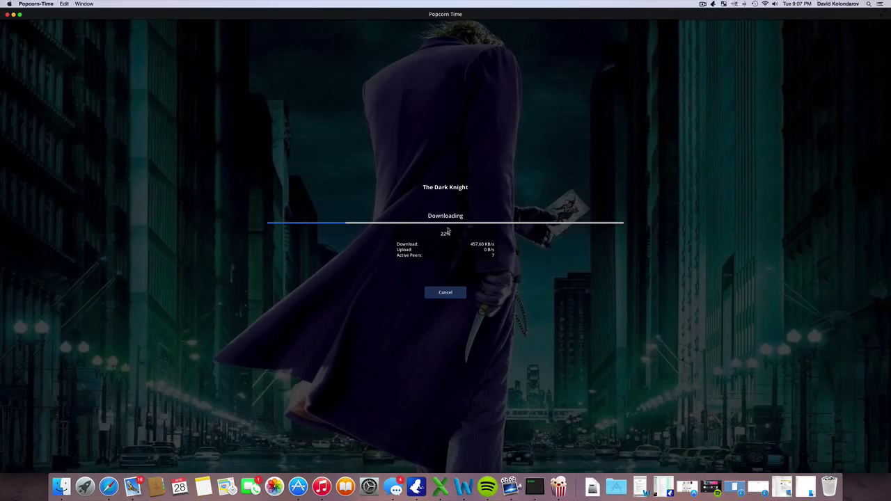
mouse_move(558, 243)
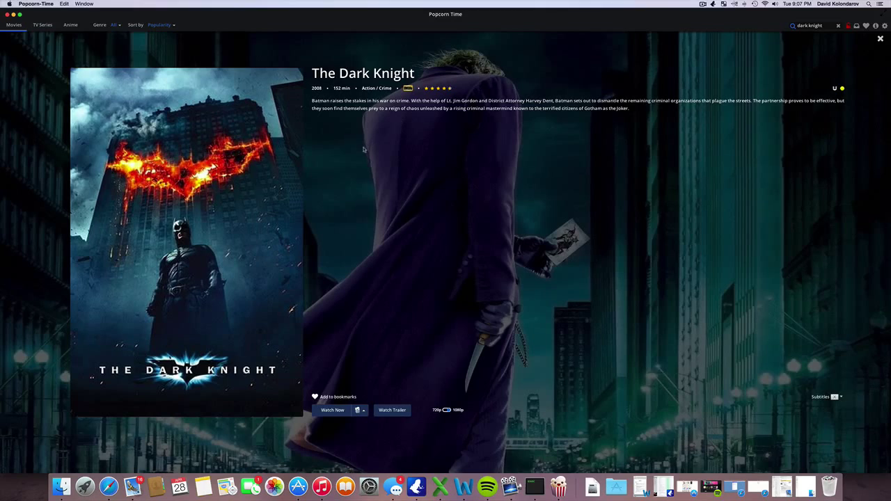
mouse_move(654, 387)
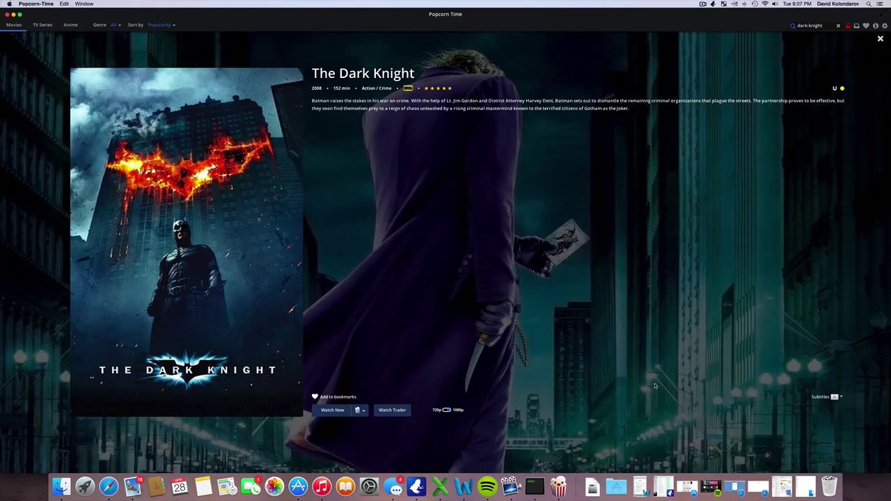